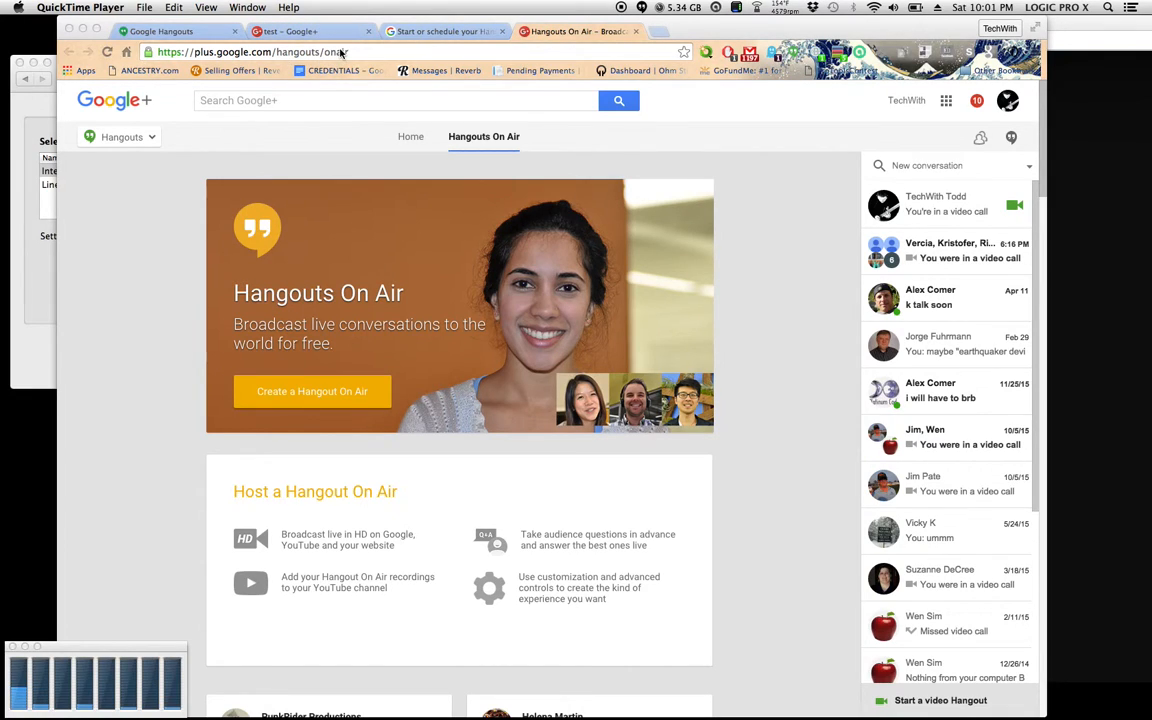
Create and share a public Hangout On Air named 'teste2' starting now
click(330, 52)
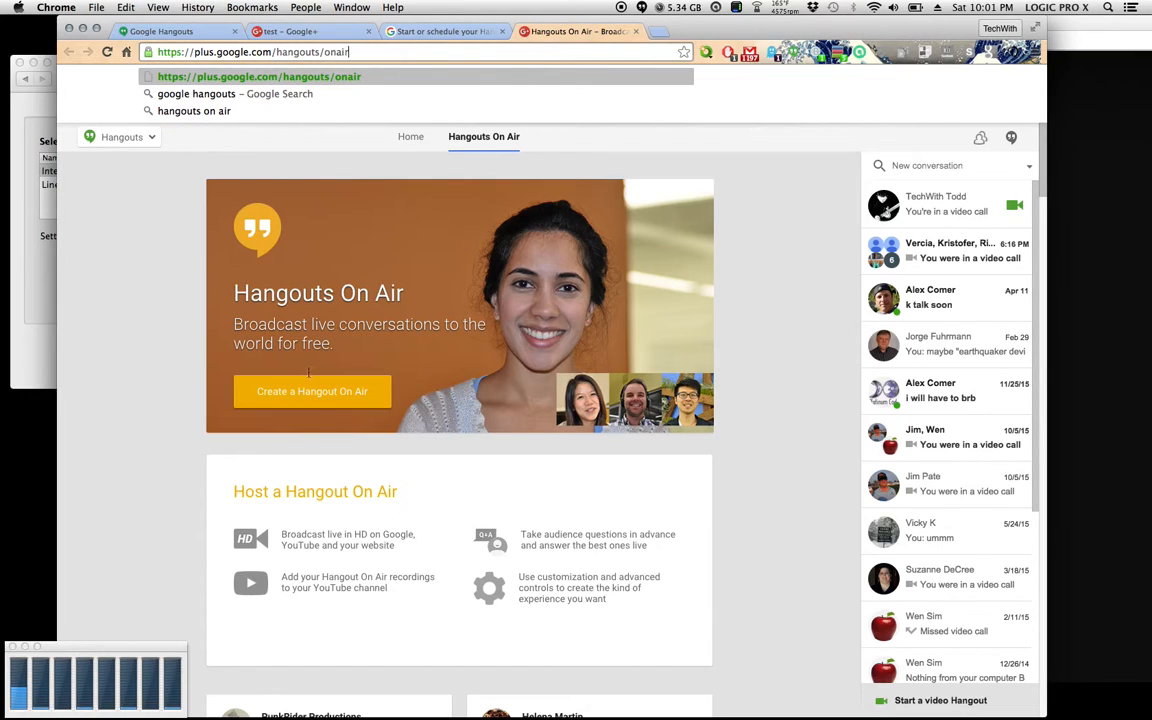
click(312, 390)
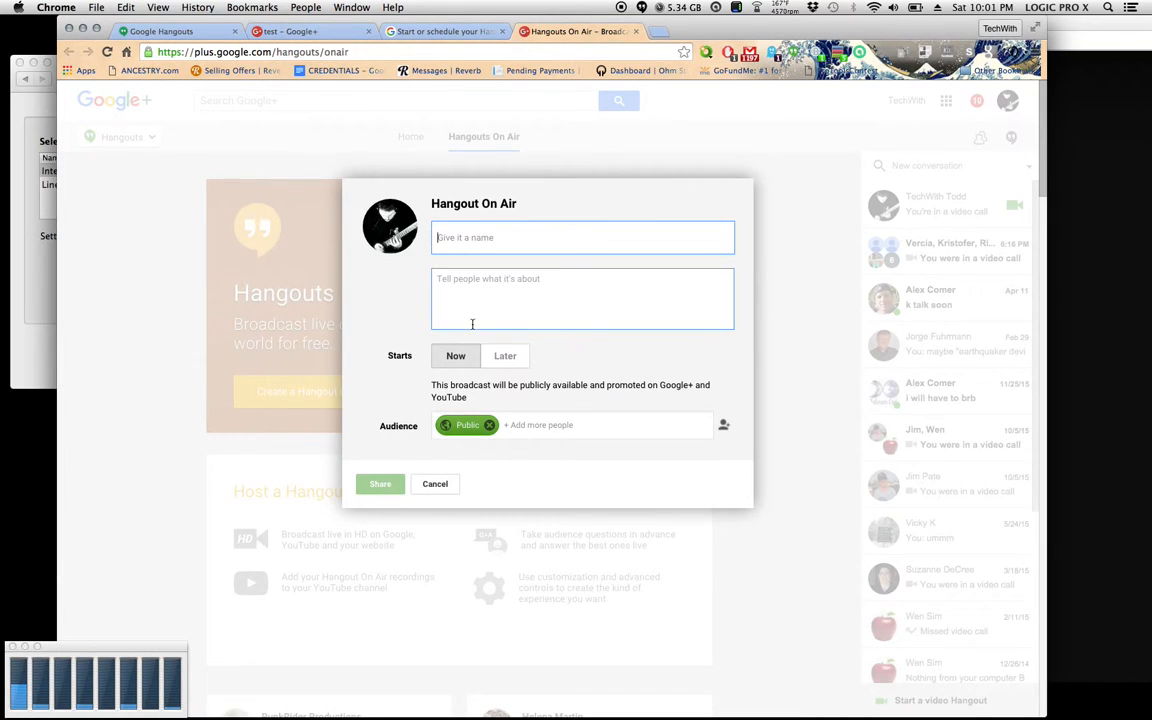
text(teste2)
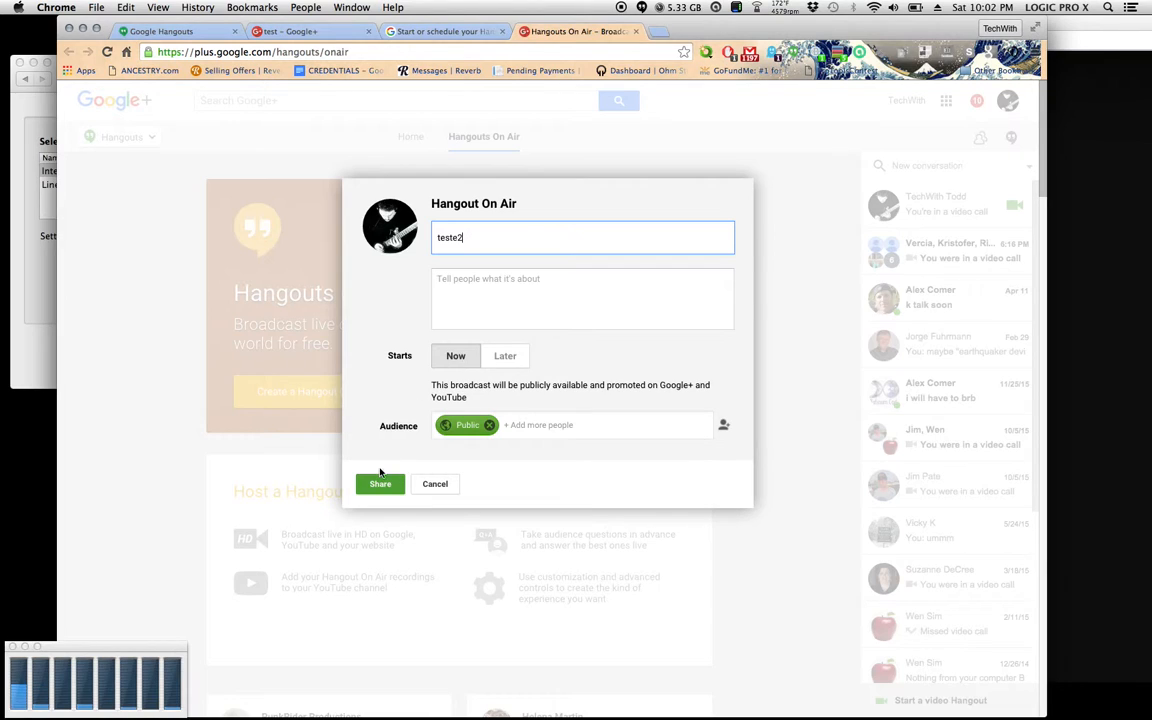
click(380, 484)
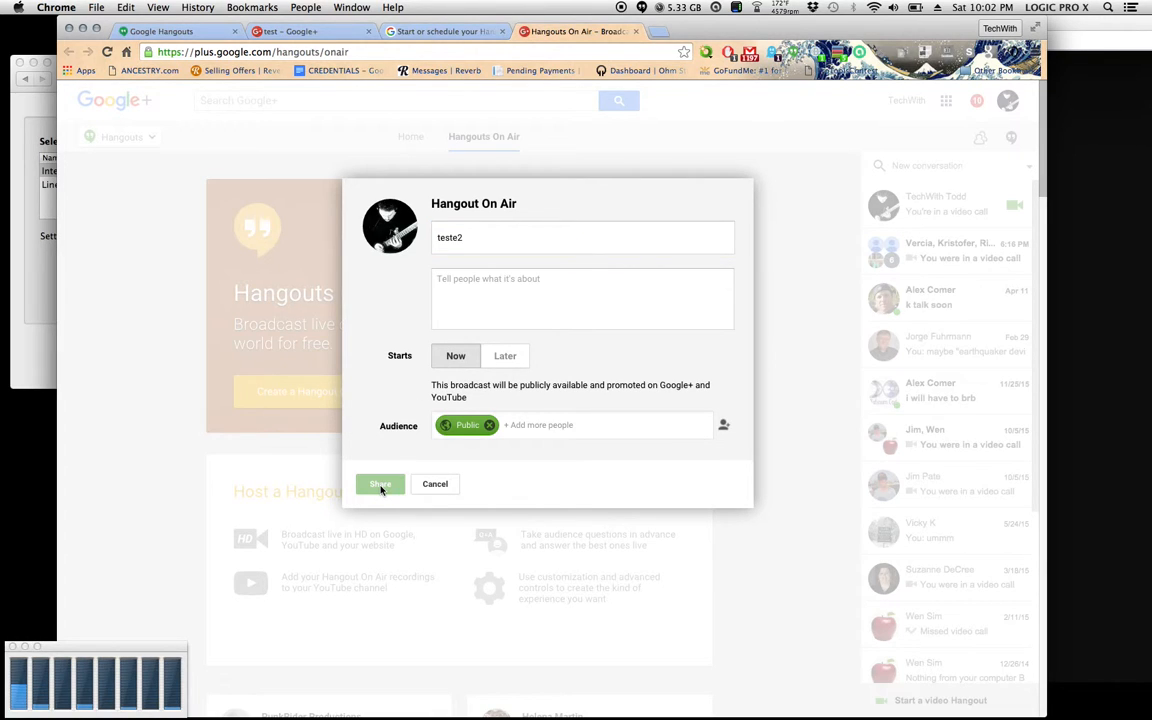
click(380, 484)
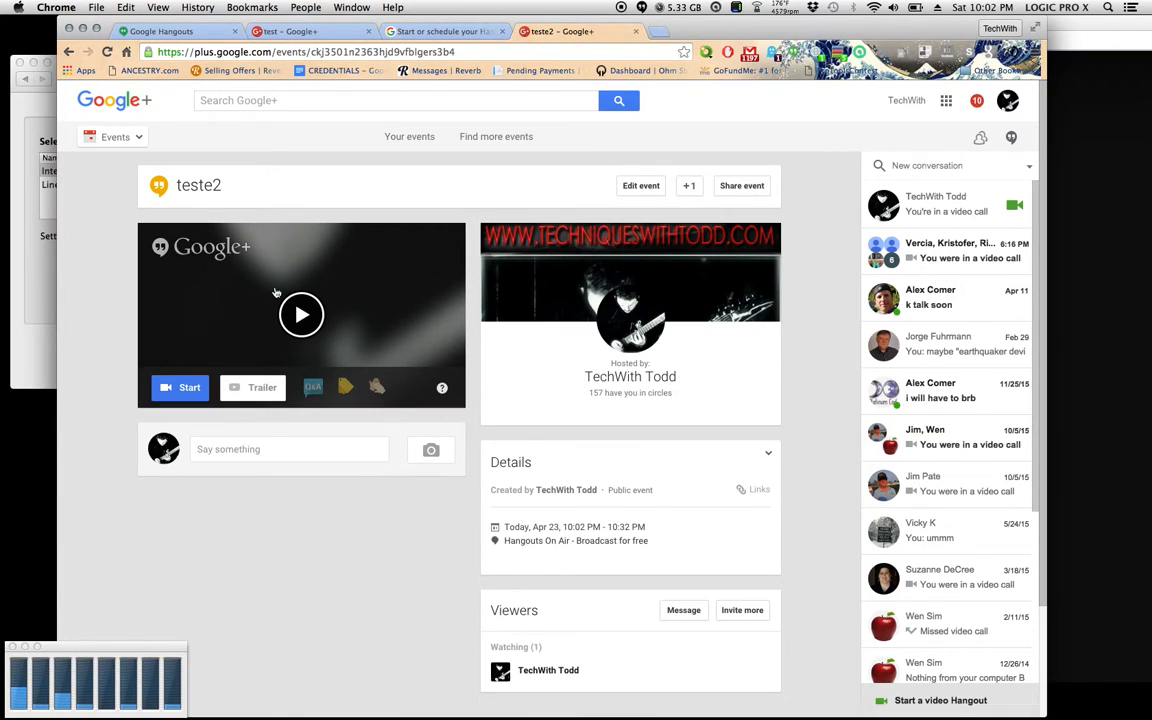
mouse_move(176, 400)
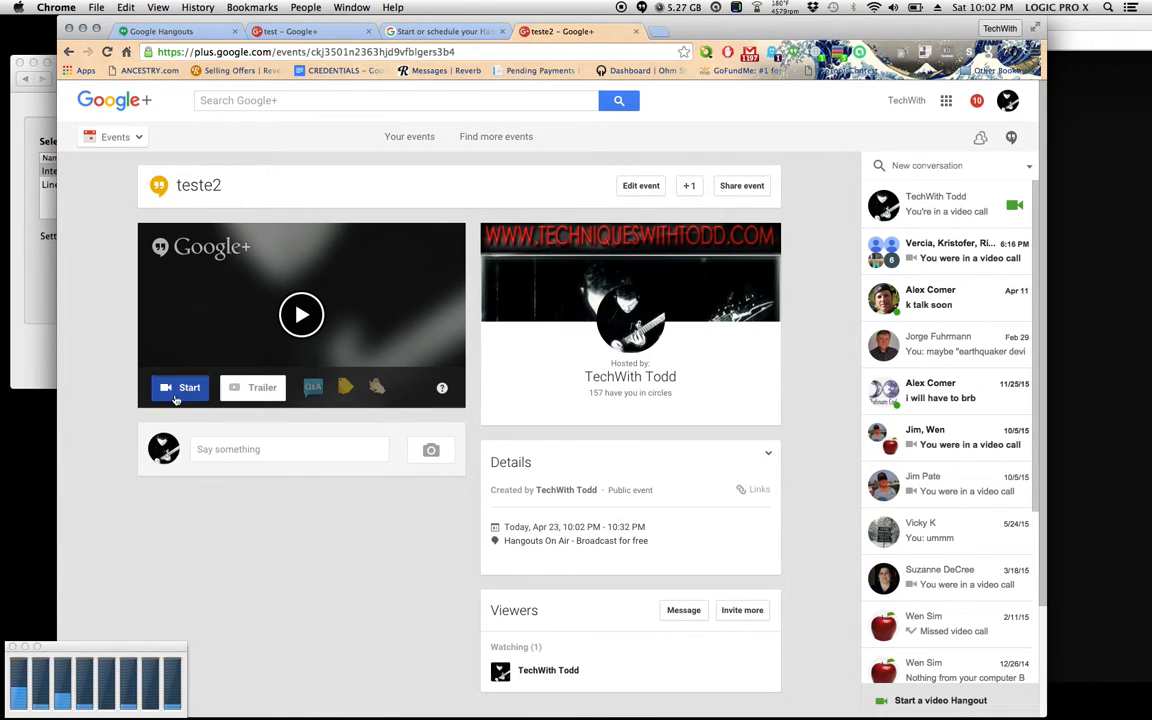
Start the teste2 hangout and skip the guest invitation
click(180, 388)
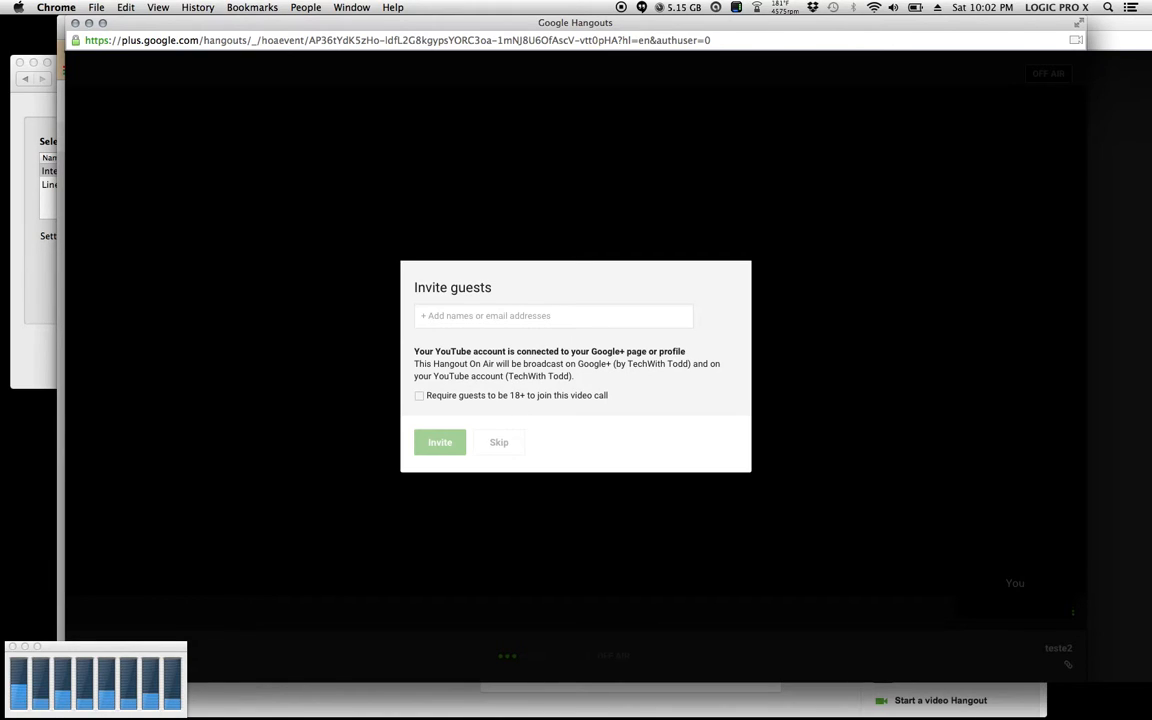
click(498, 442)
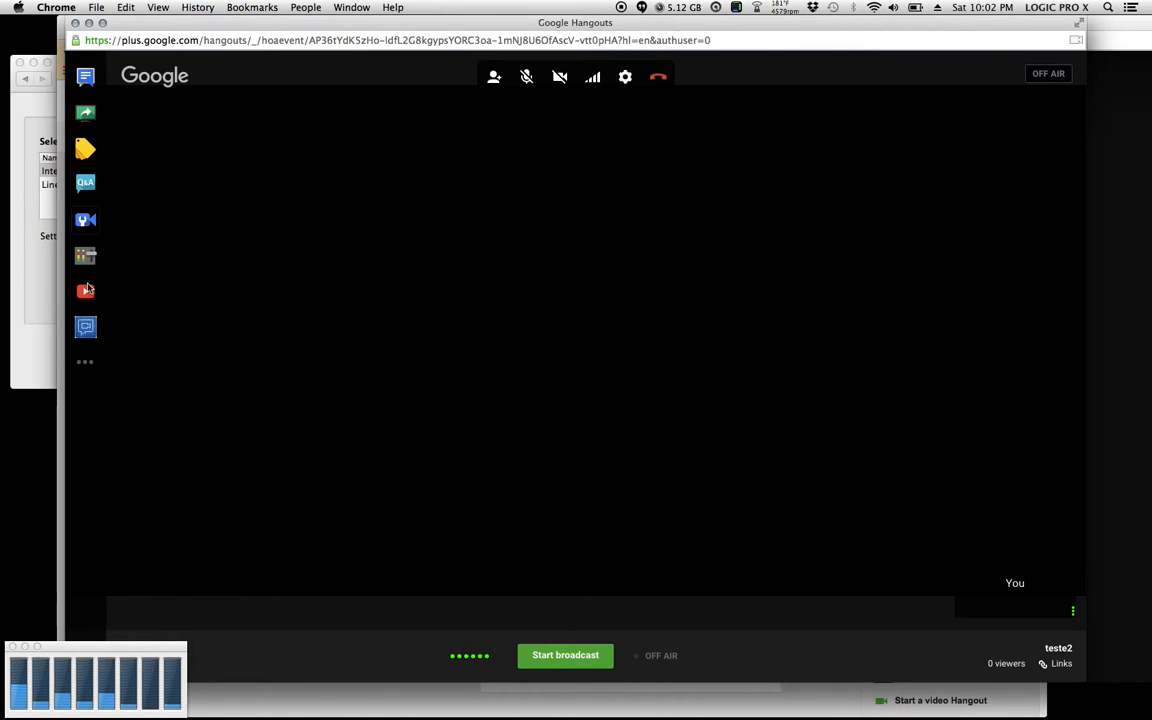
mouse_move(88, 76)
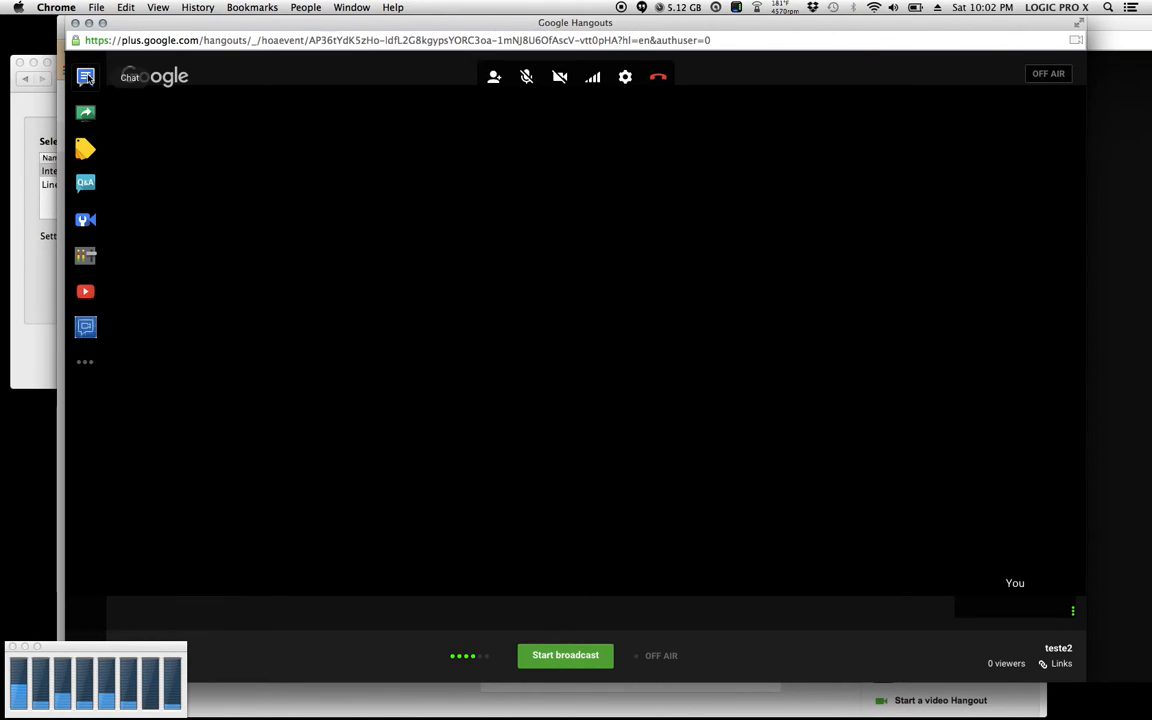
Post the test message 'iyguygiyfiyfiyf' in the group chat
click(84, 76)
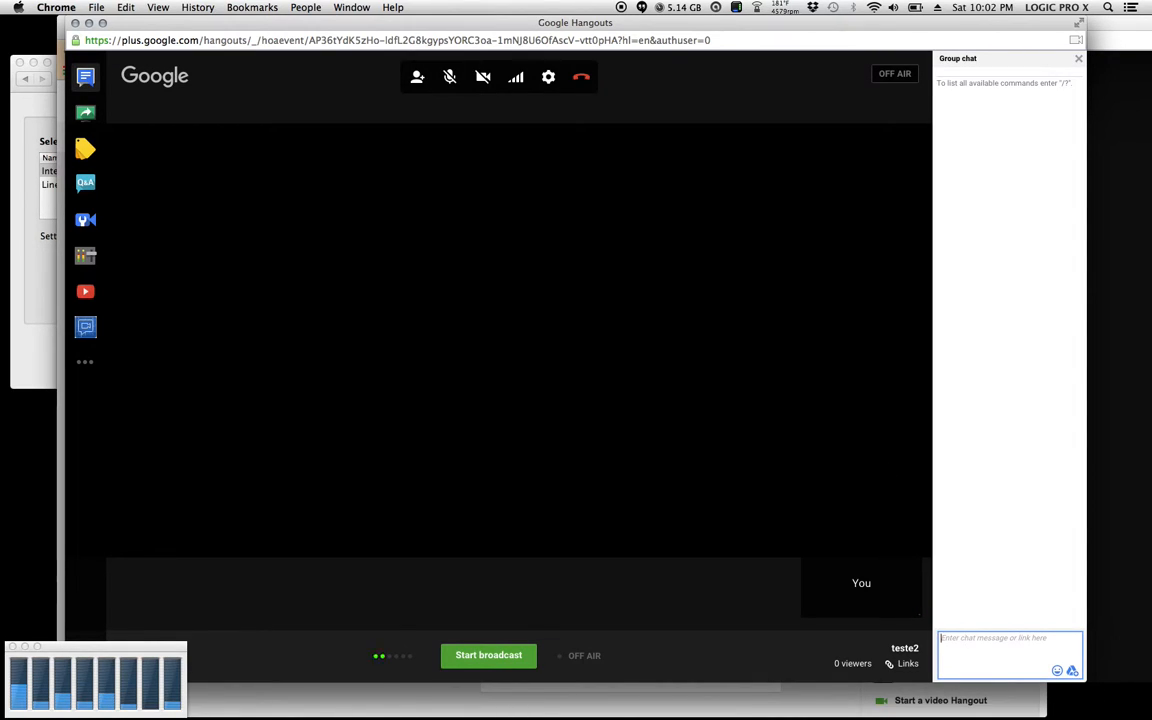
text(iyguygiyfiyfiyf)
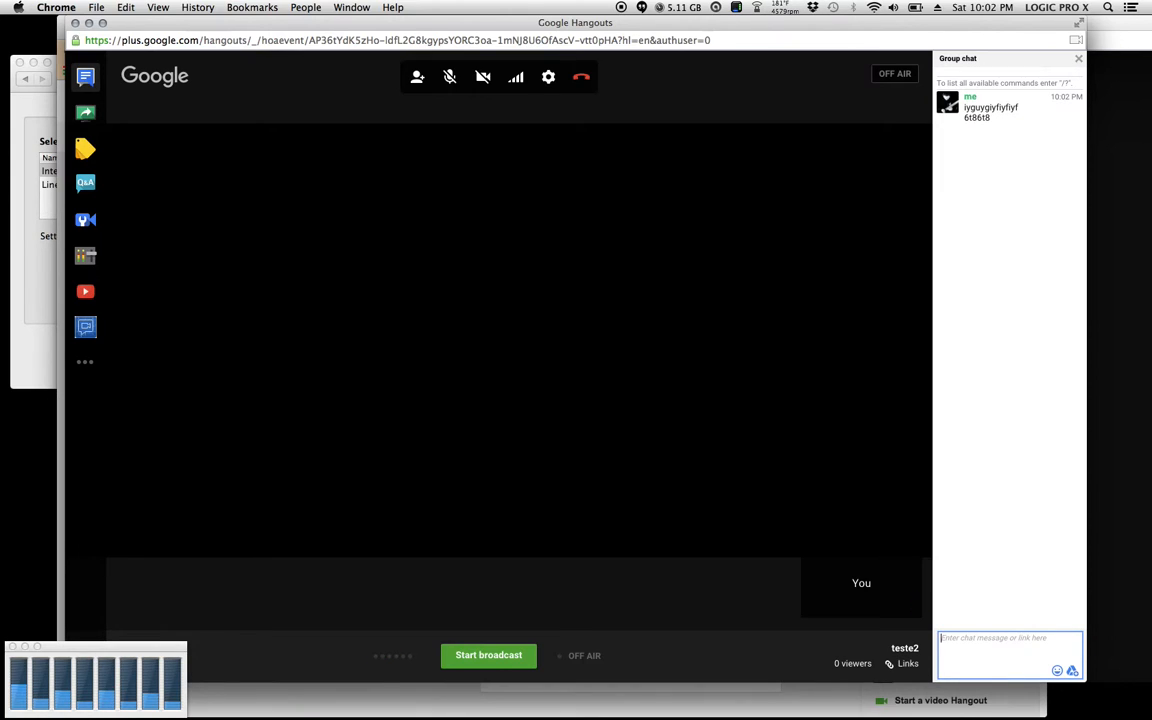
mouse_move(532, 130)
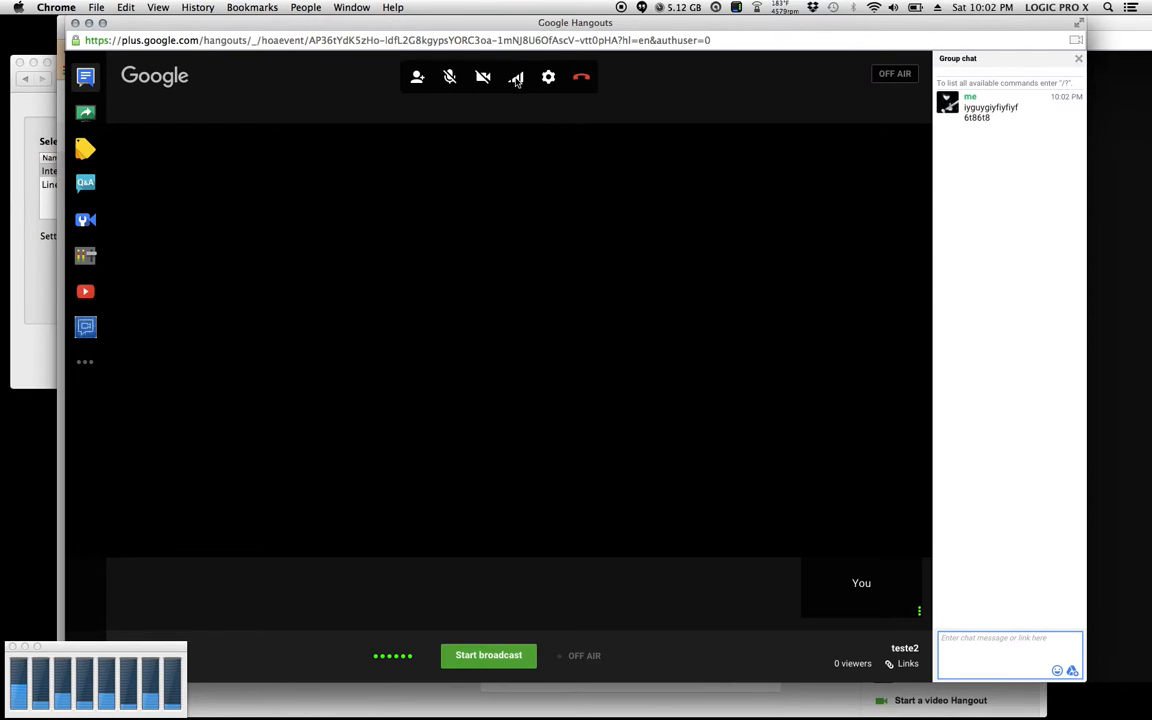
Lower the bandwidth slider from Auto HD to Medium video quality
click(518, 76)
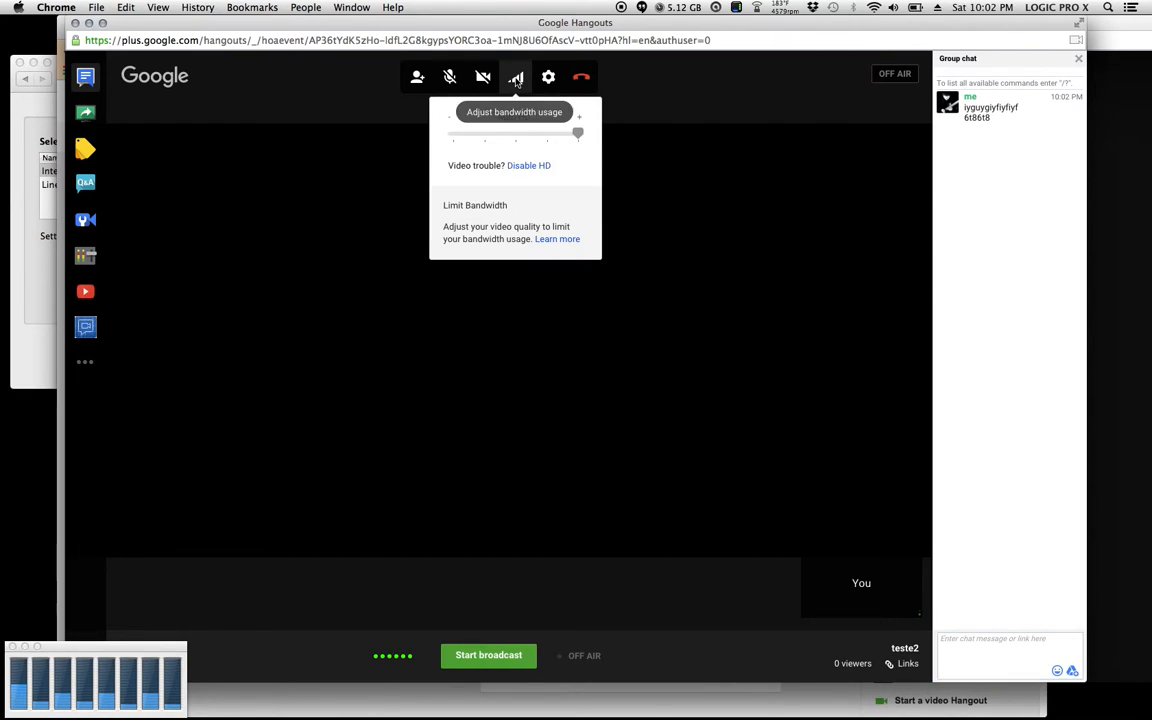
drag(548, 132, 578, 132)
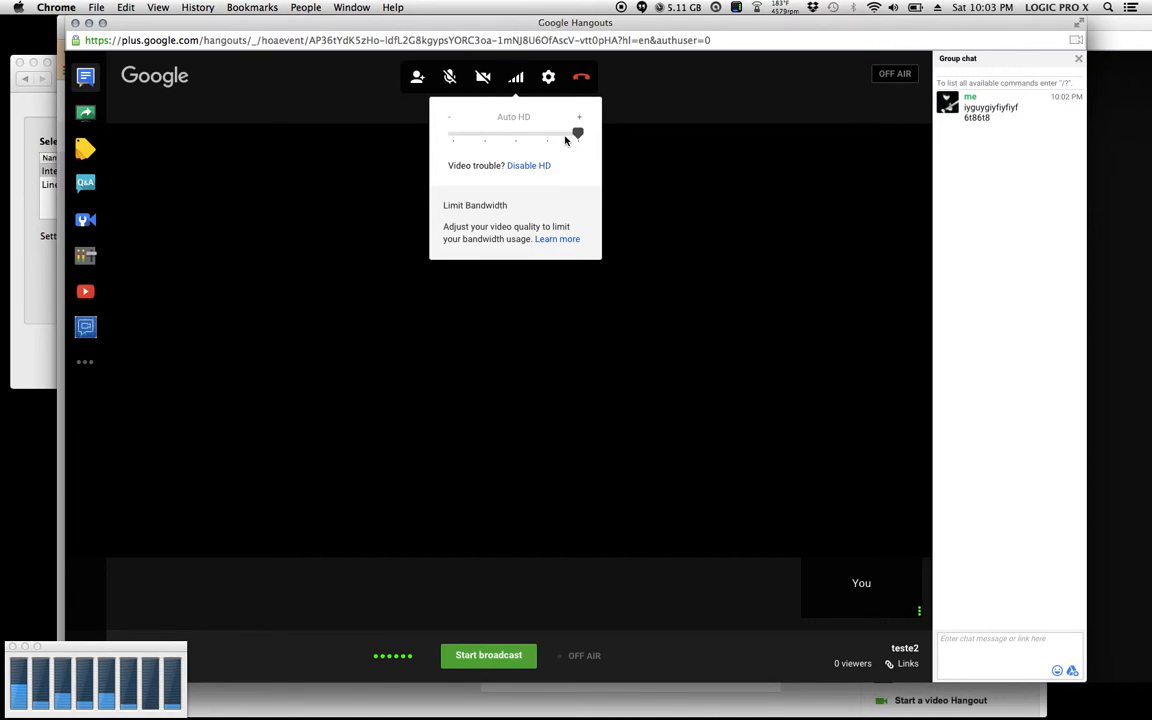
drag(576, 132, 548, 132)
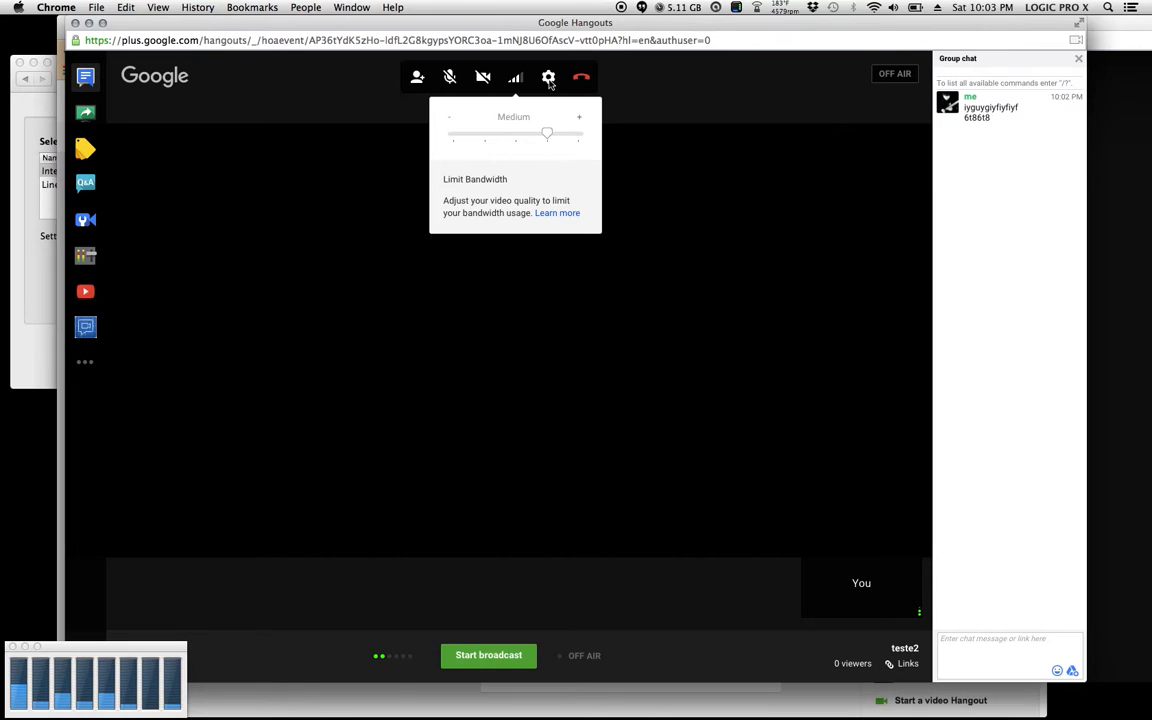
mouse_move(548, 78)
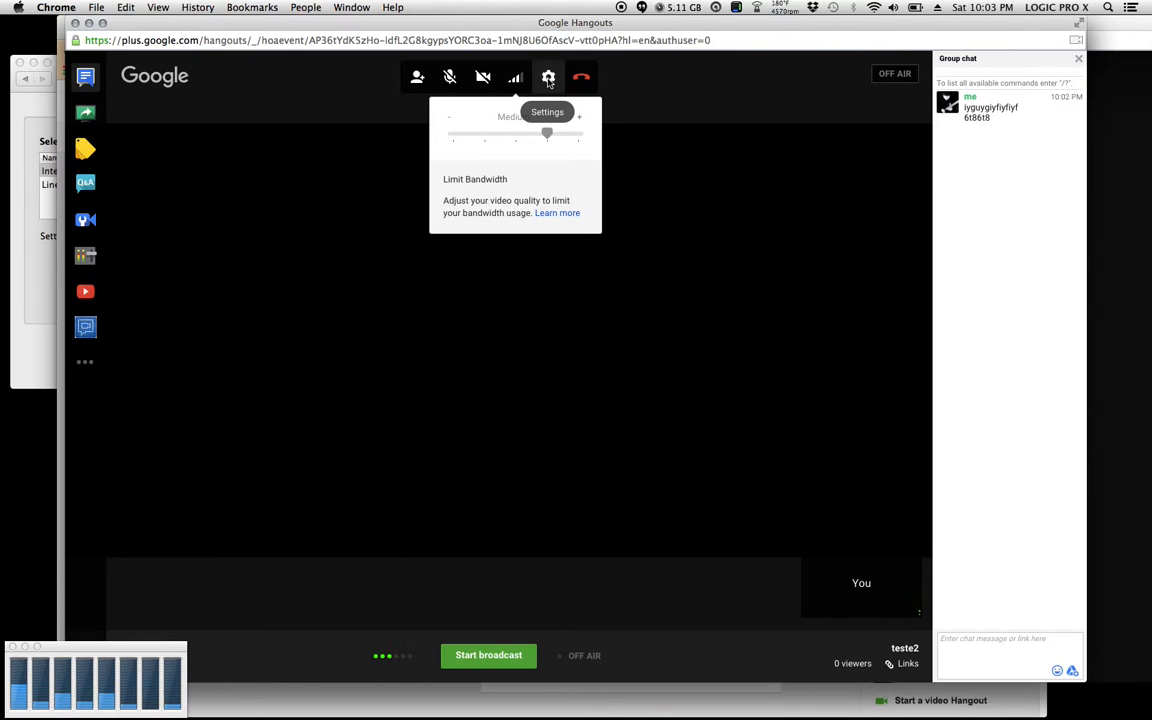
Keep CamTwist camera, default microphone and default speakers in Settings
click(548, 76)
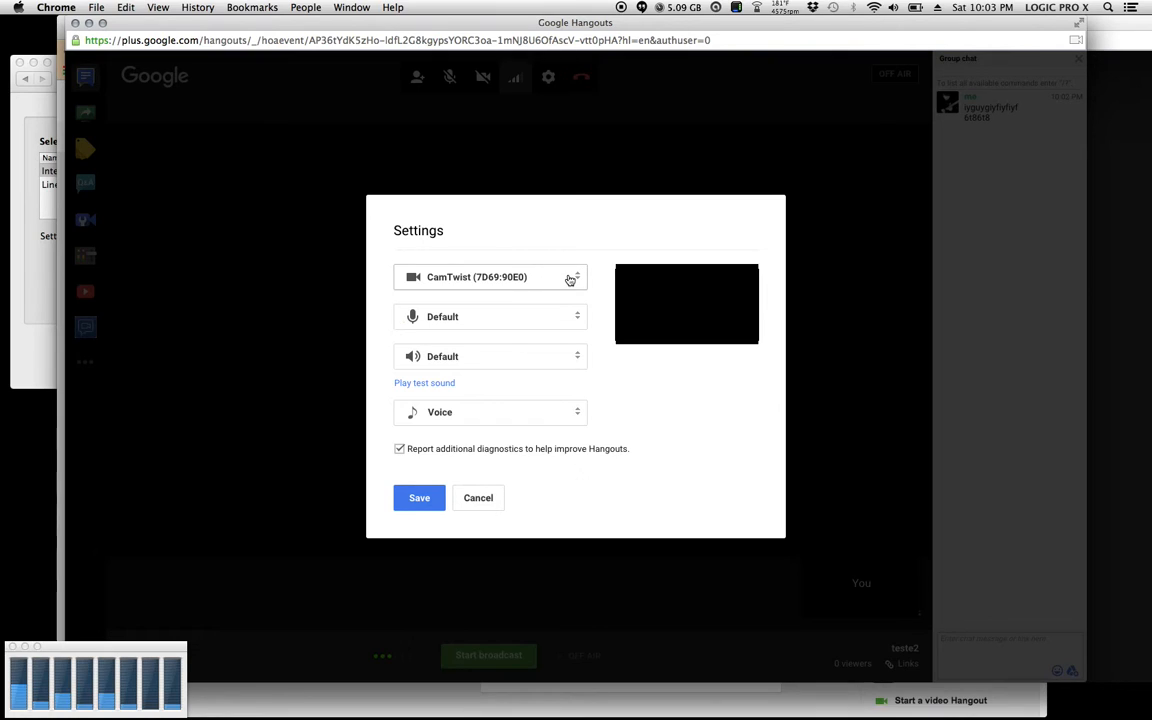
click(490, 276)
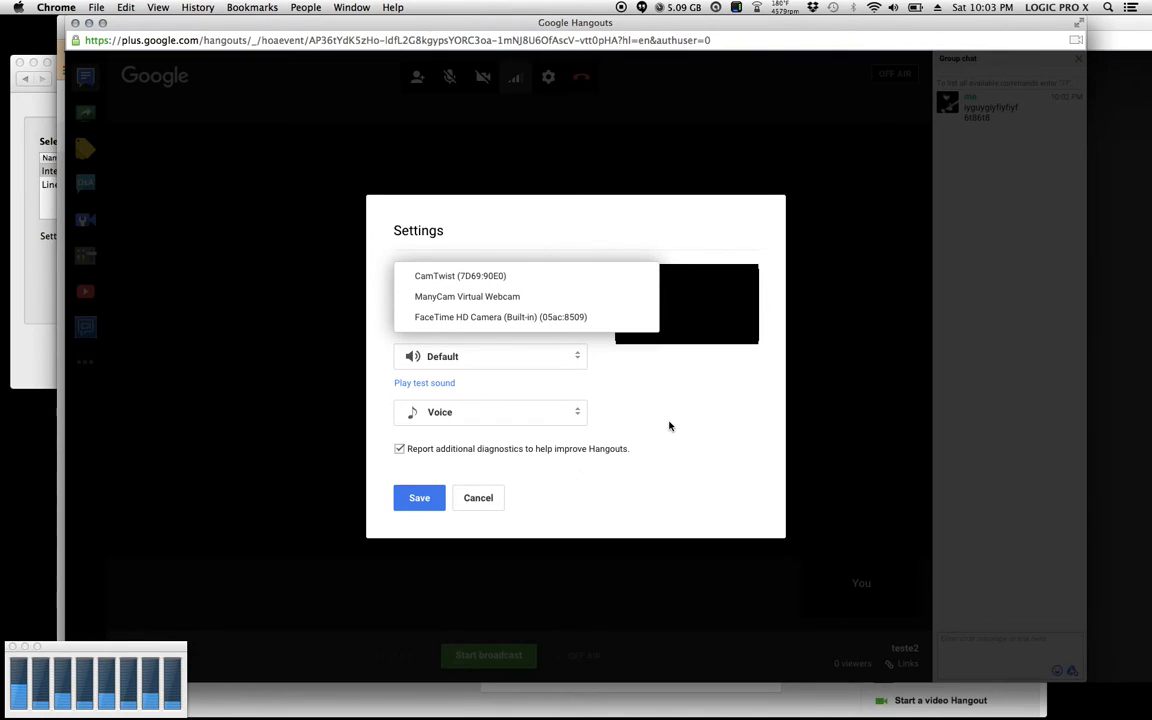
click(458, 276)
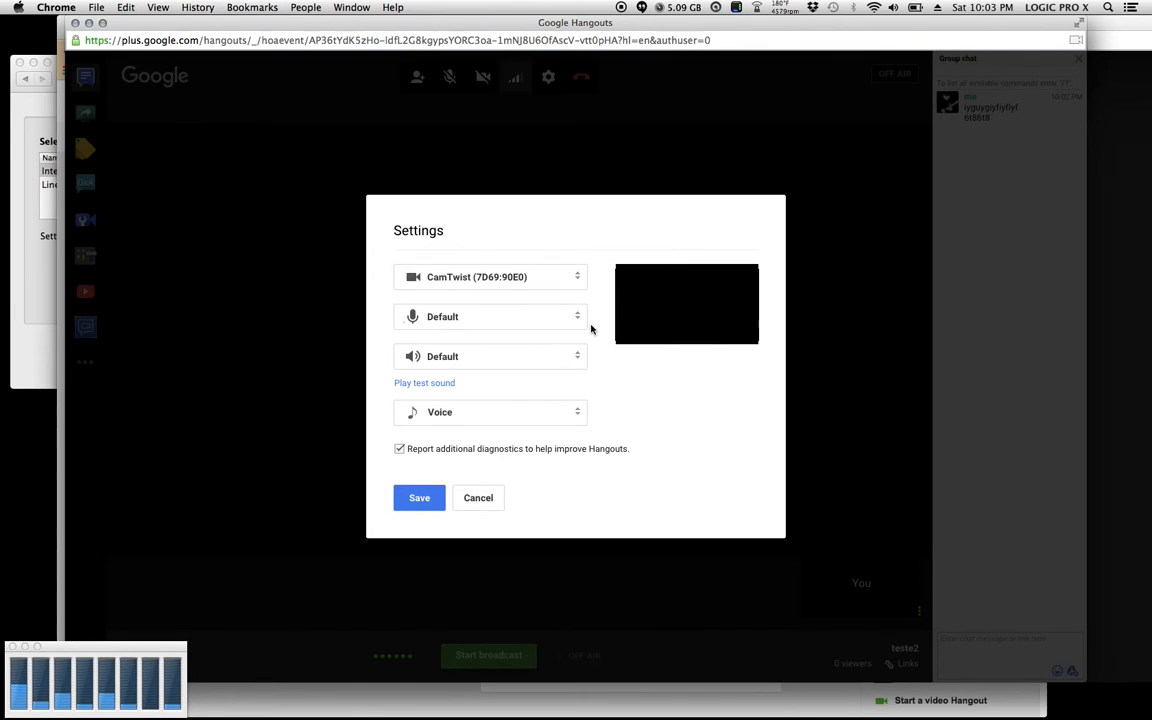
click(490, 316)
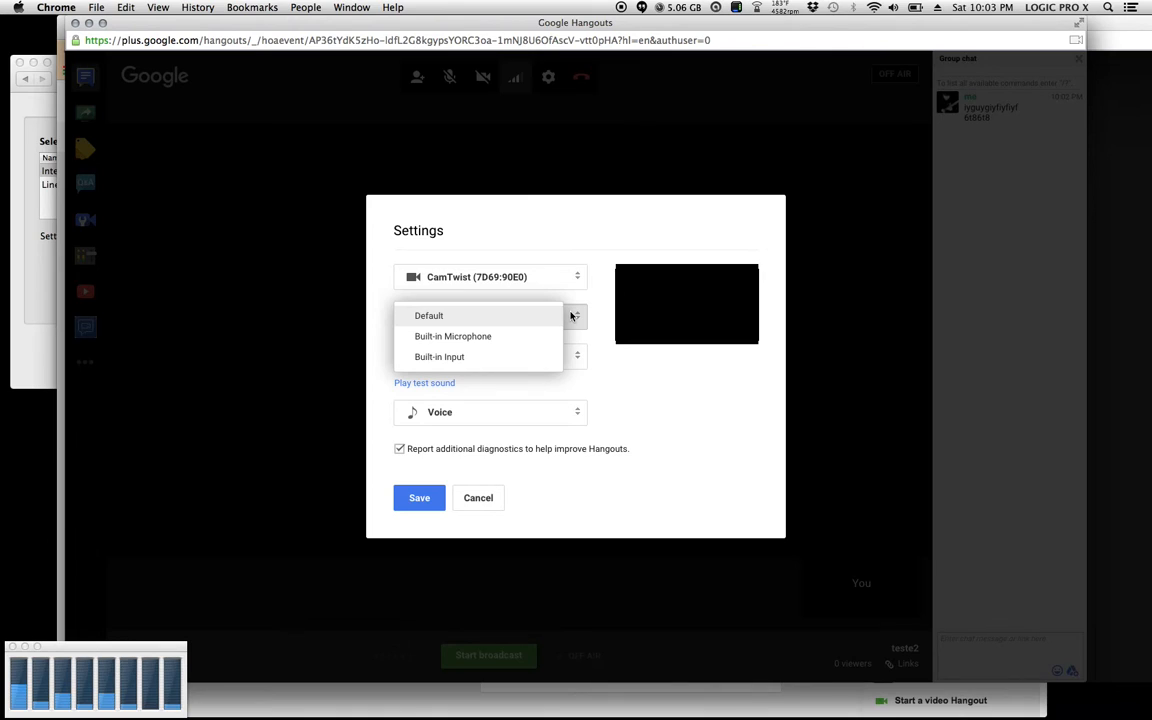
mouse_move(560, 324)
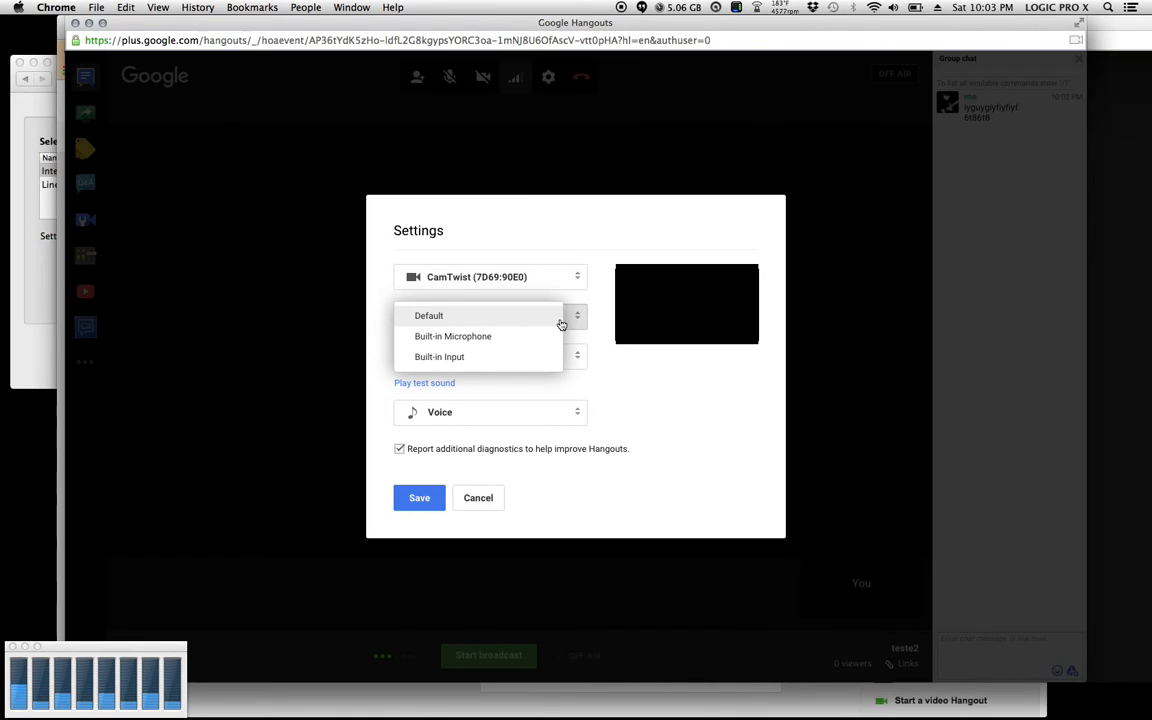
mouse_move(636, 396)
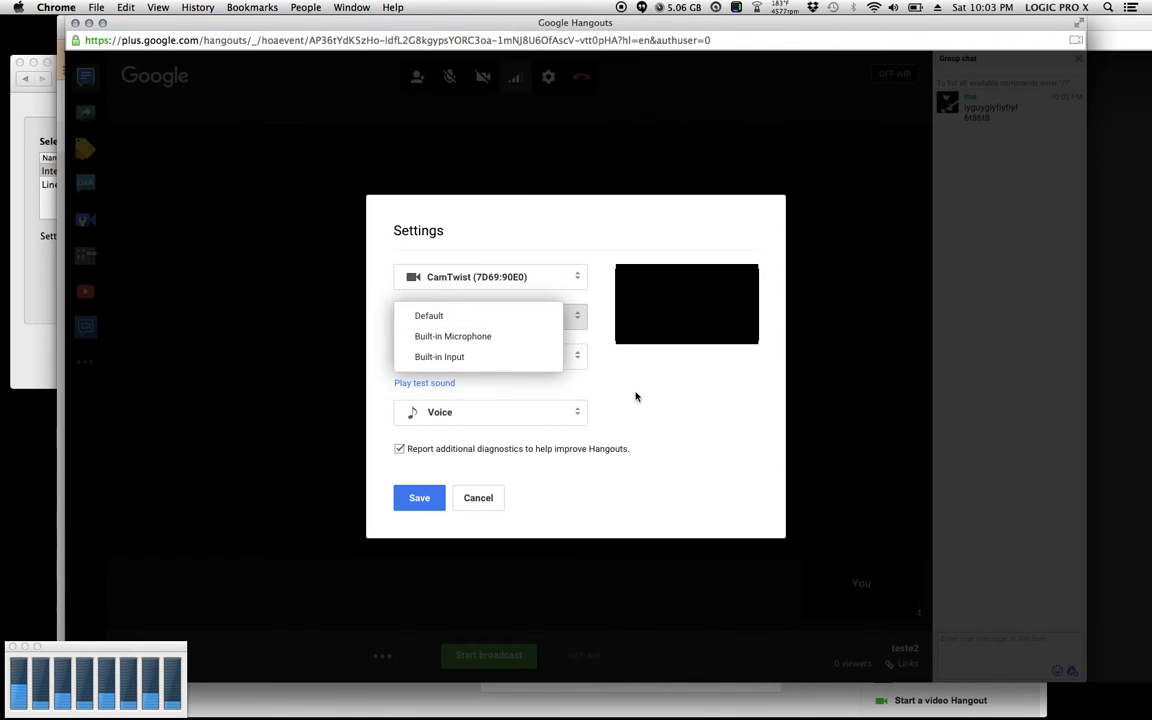
click(428, 316)
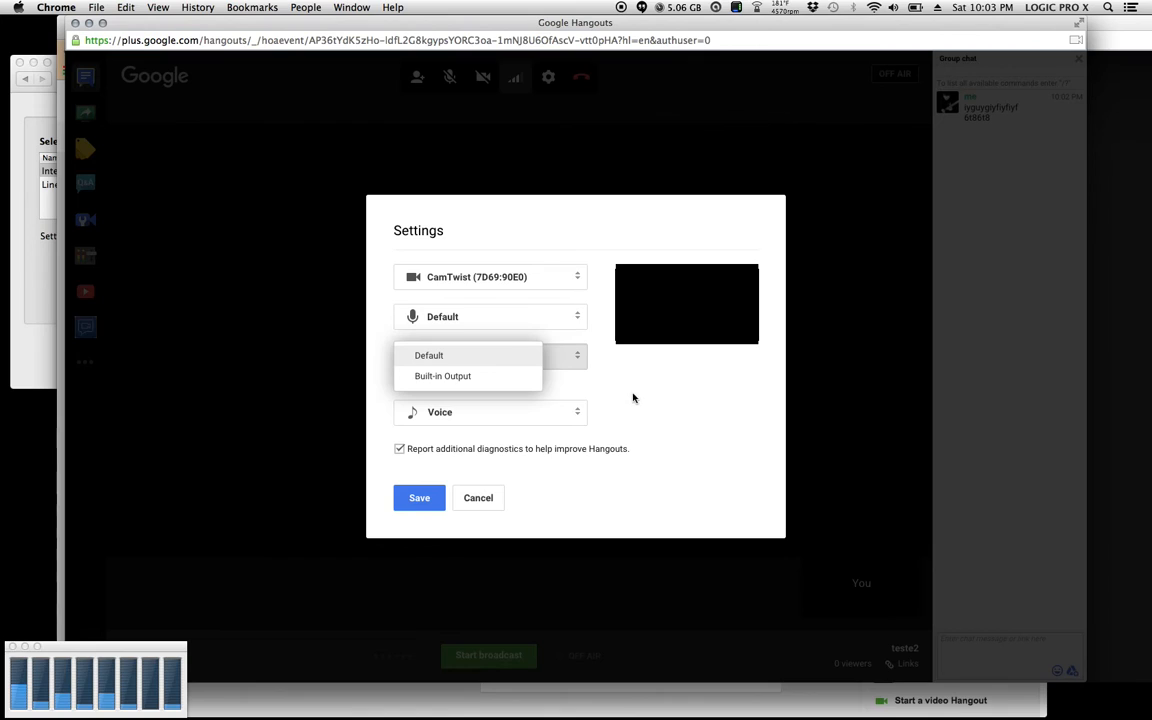
click(428, 356)
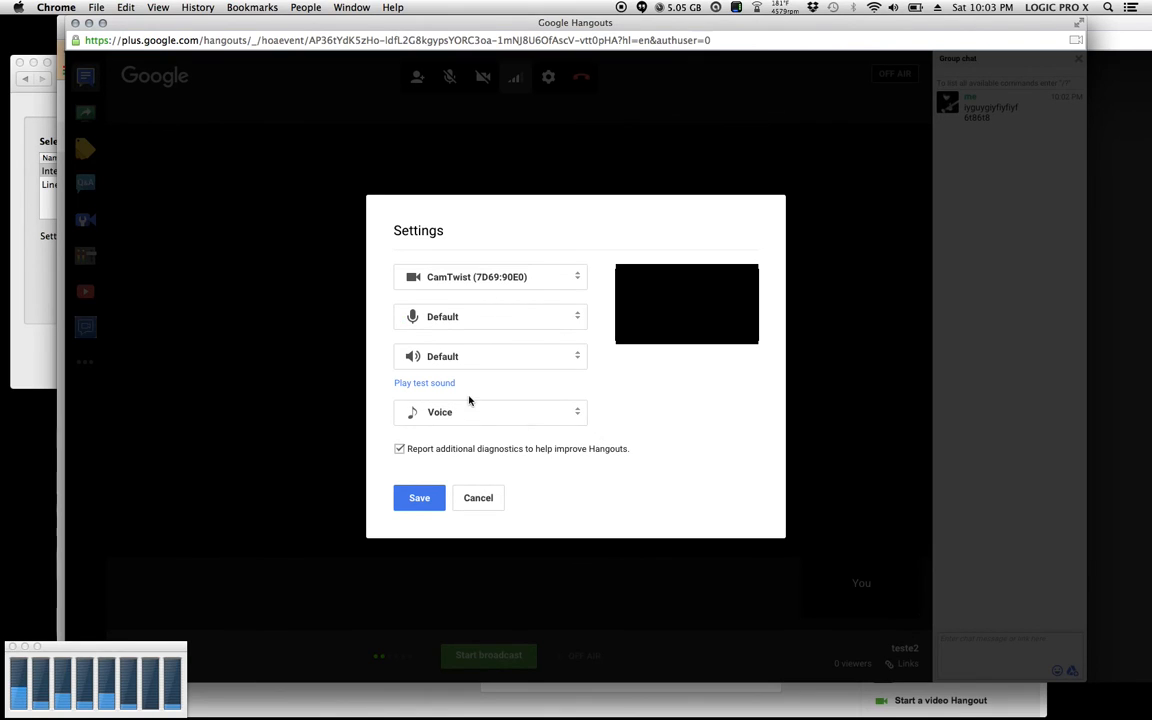
mouse_move(506, 418)
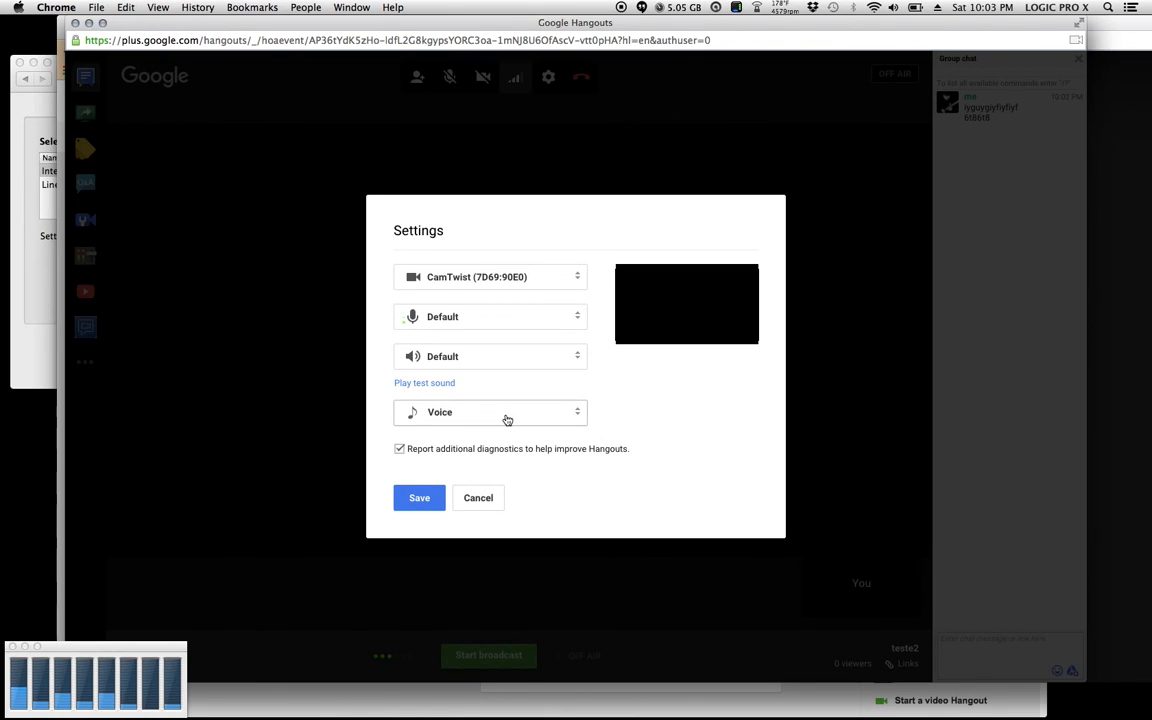
Show the audio mode choices to switch from Voice to Studio
click(490, 412)
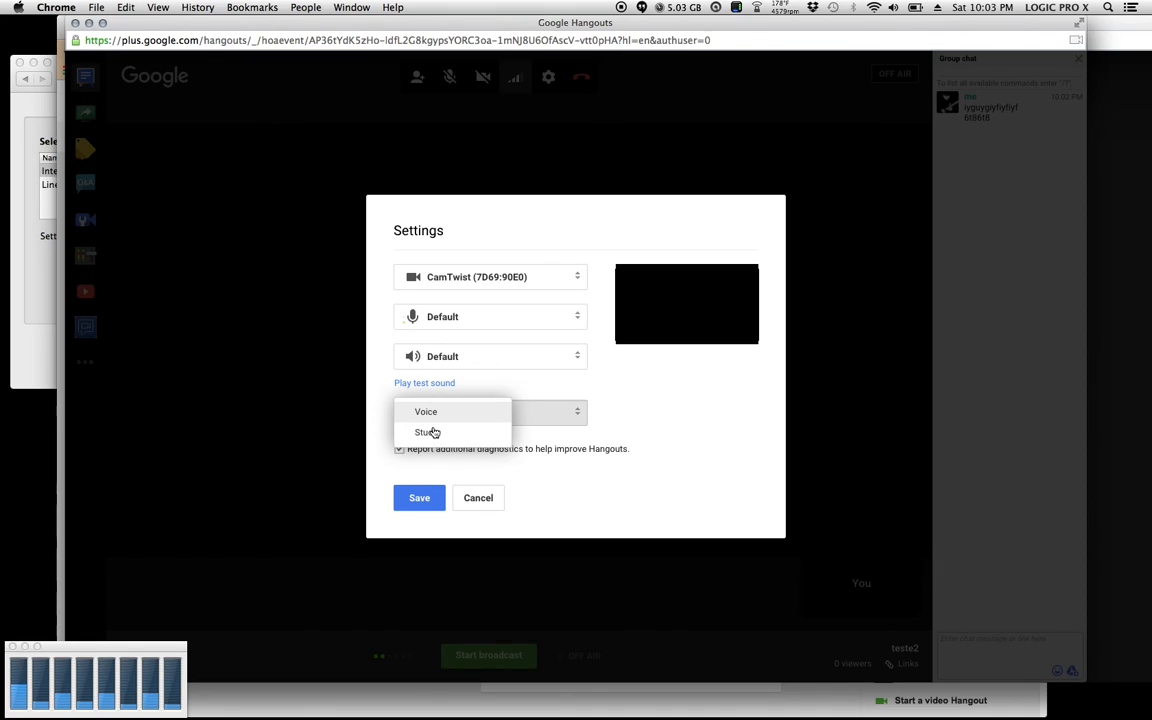